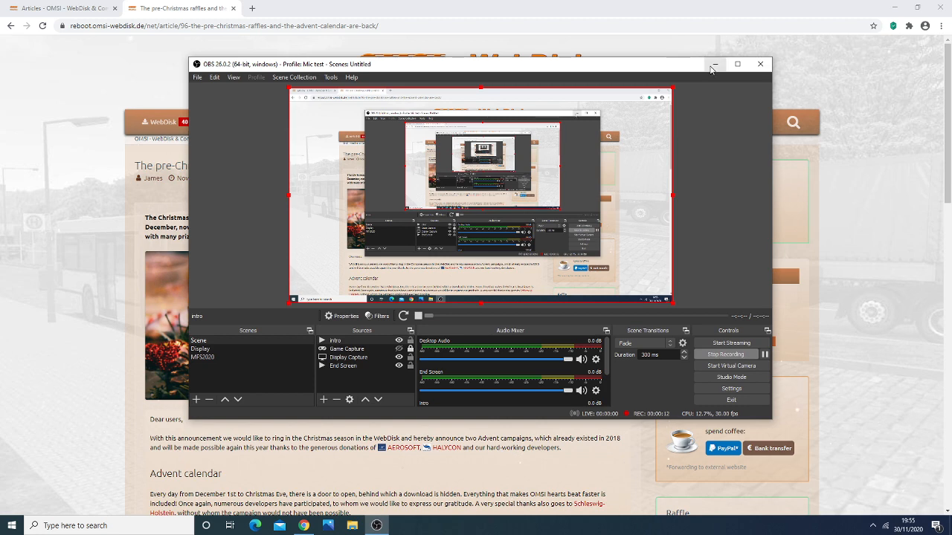
Minimize OBS Studio so the WebDisk Christmas announcement article is visible
left_click(714, 64)
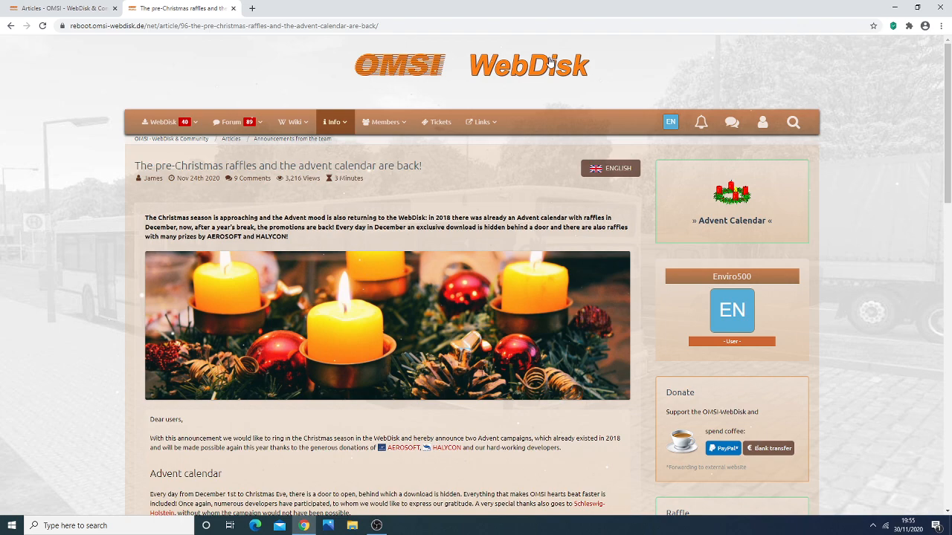
scroll("down", 3)
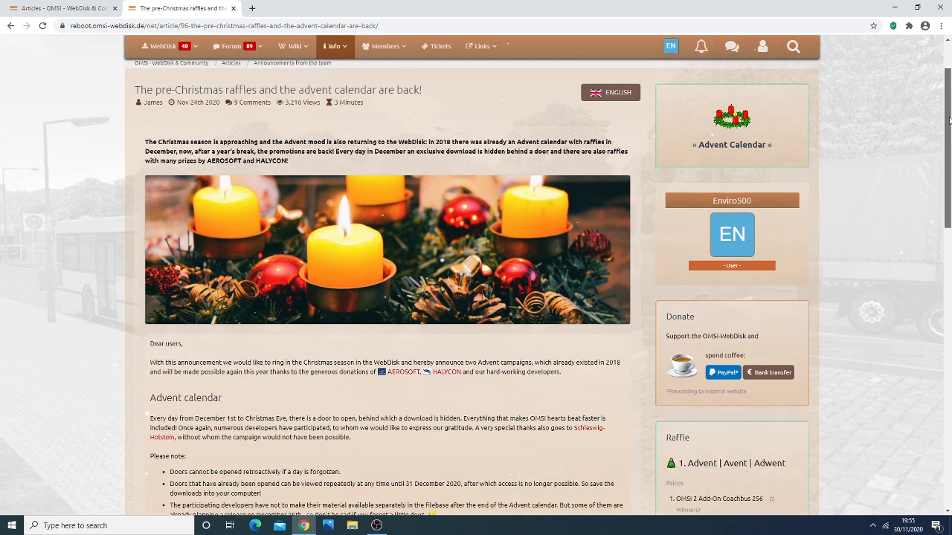
scroll("down", 3)
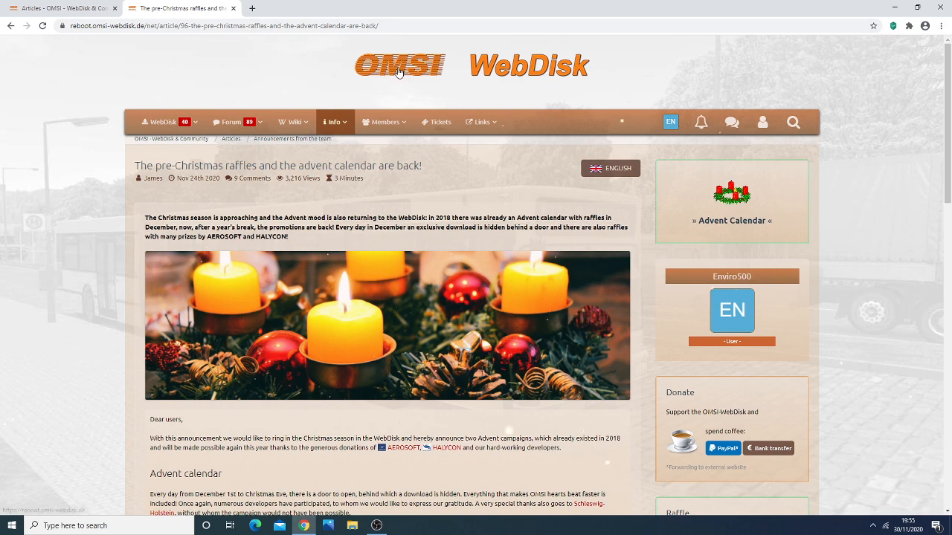
mouse_move(251, 70)
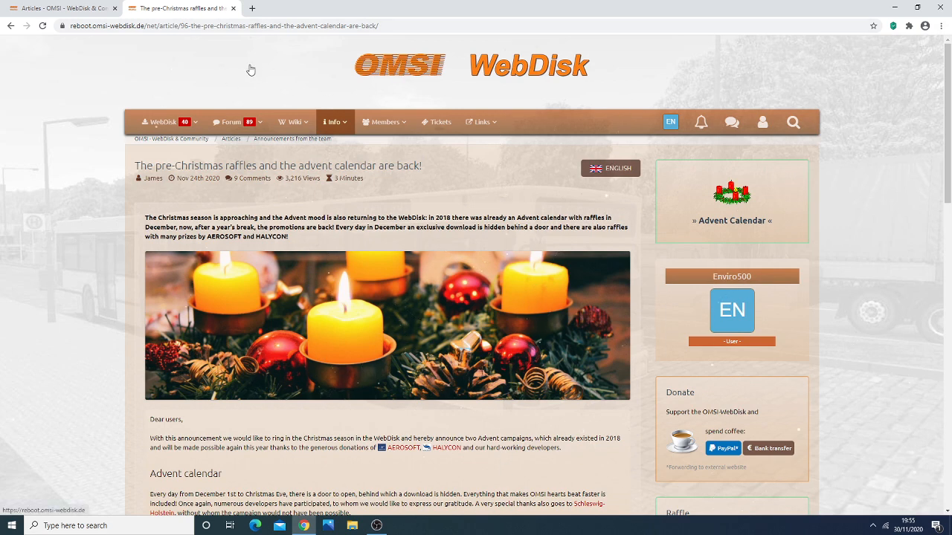
mouse_move(404, 447)
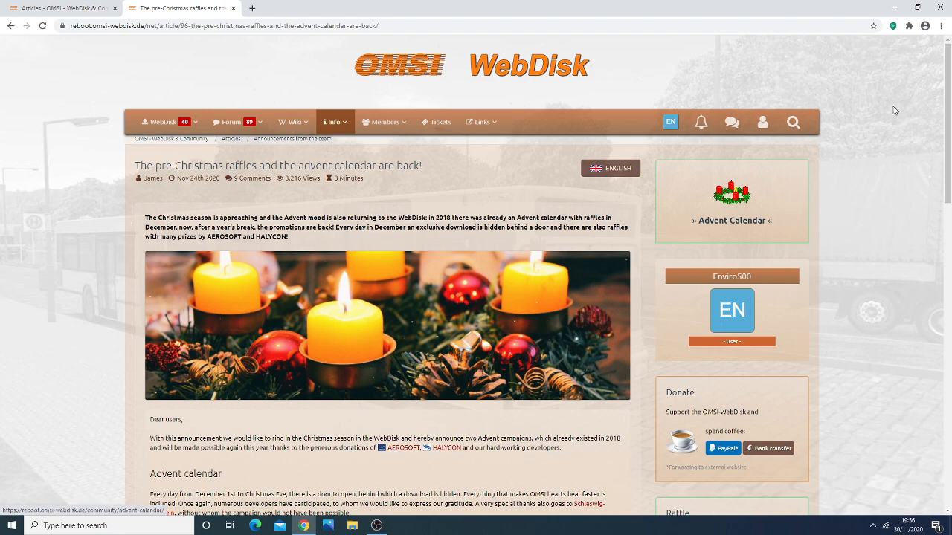
scroll("down", 3)
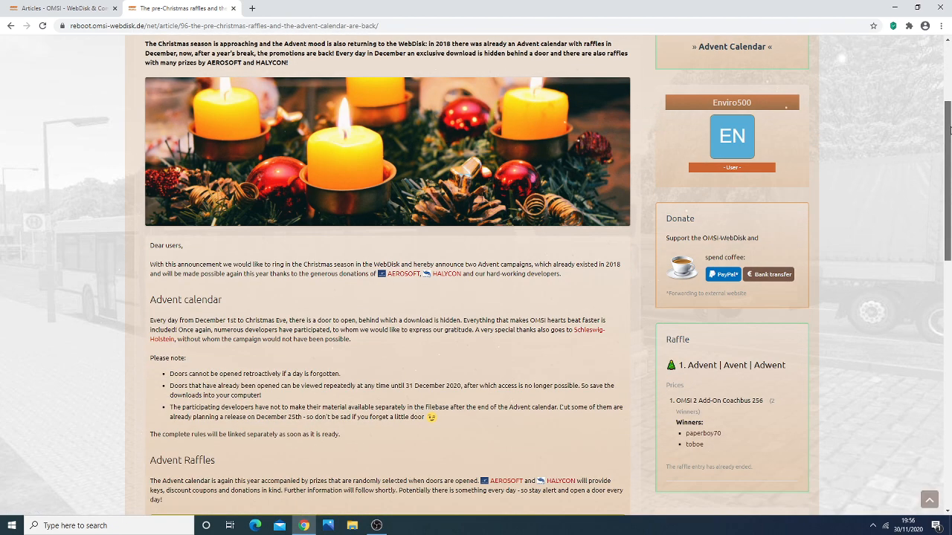
scroll("down", 3)
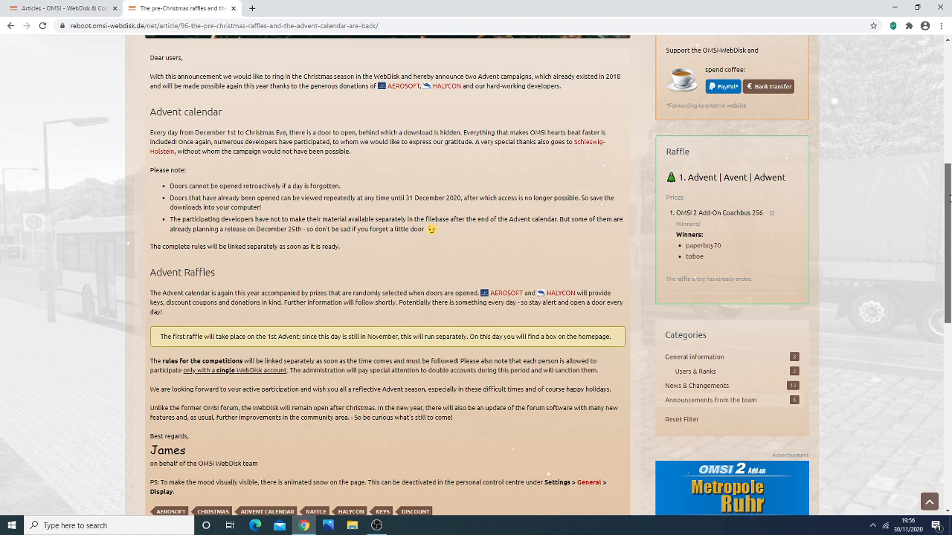
scroll("down", 3)
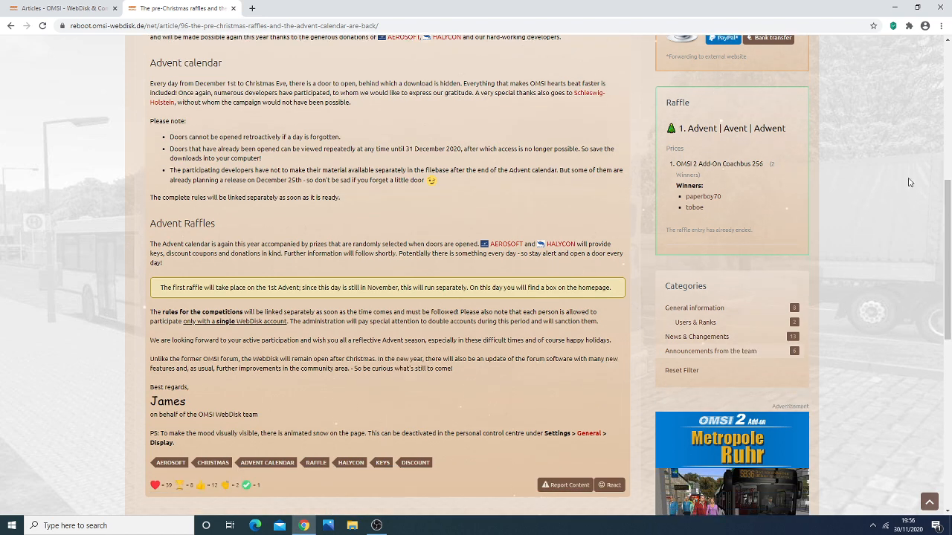
scroll("down", 3)
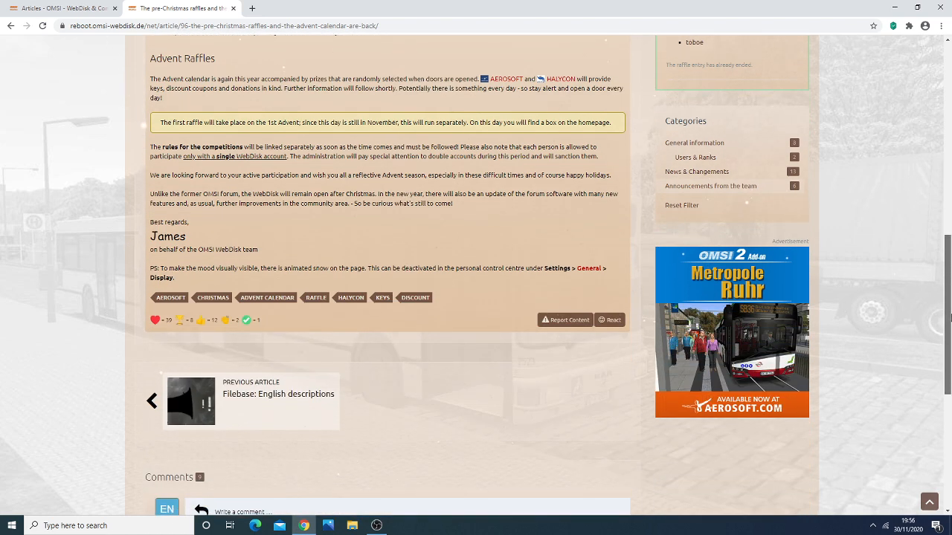
scroll("up", 3)
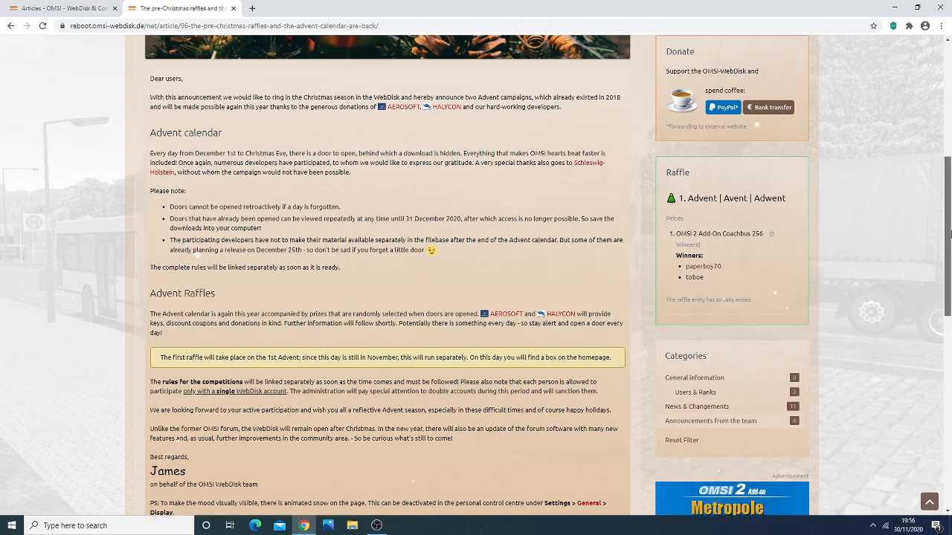
scroll("up", 3)
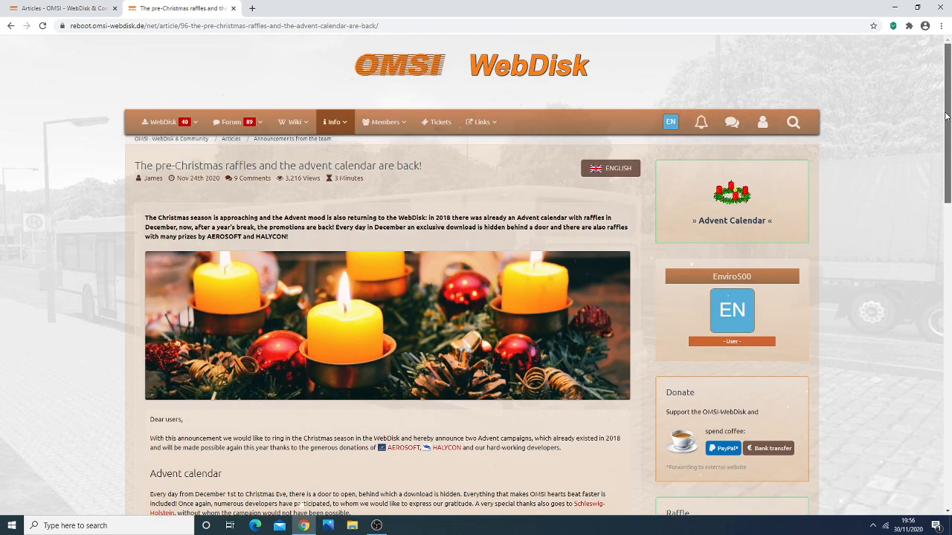
scroll("down", 3)
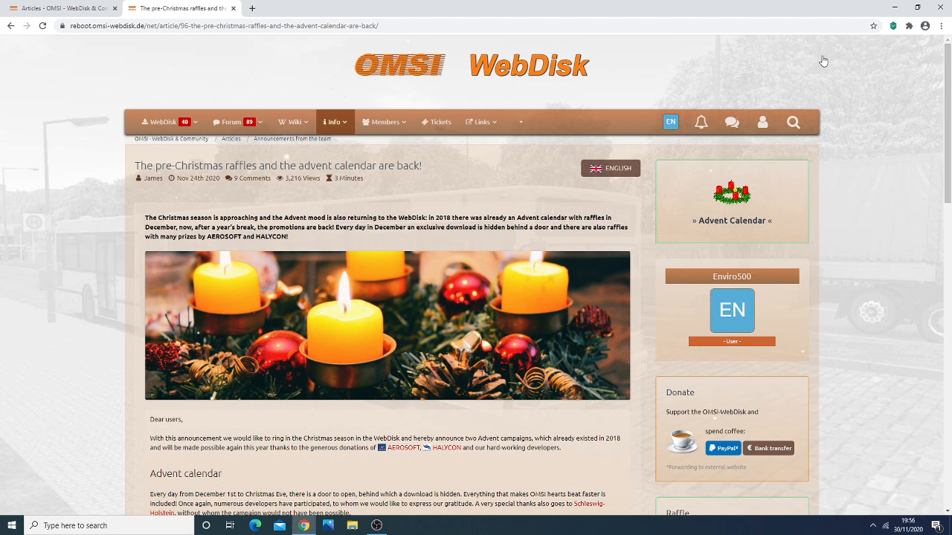
mouse_move(911, 256)
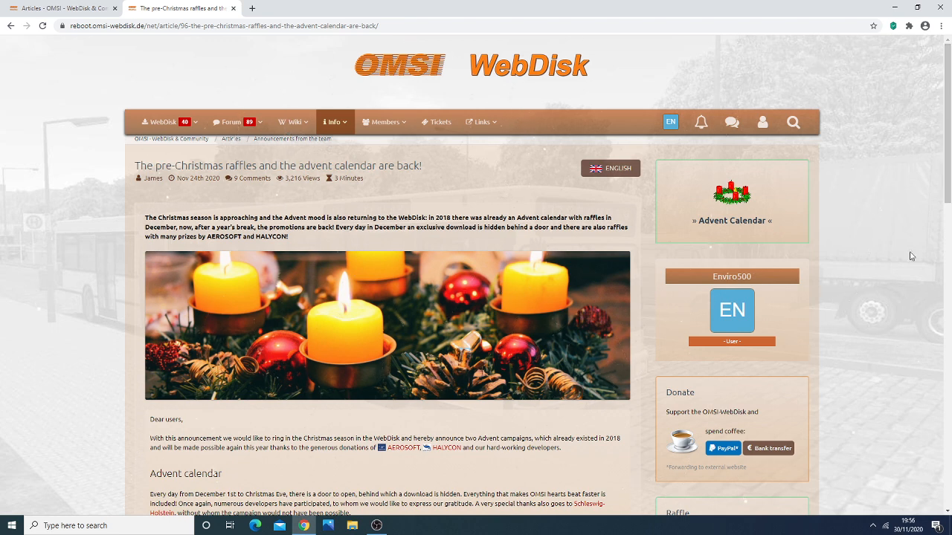
scroll("down", 3)
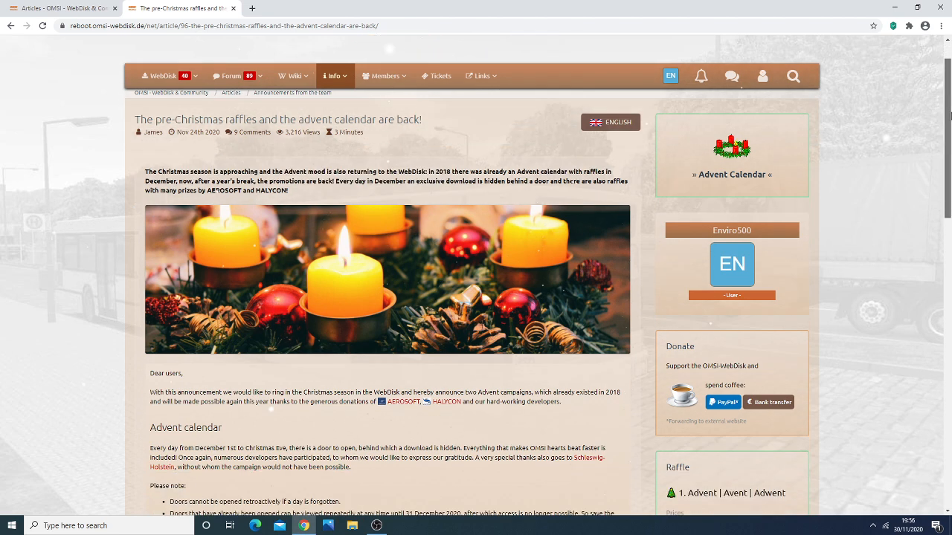
scroll("down", 3)
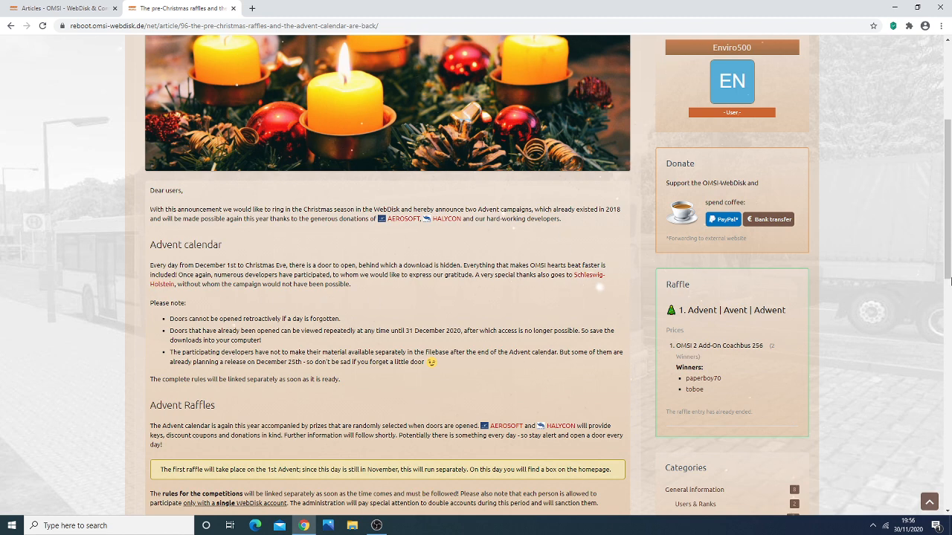
scroll("down", 3)
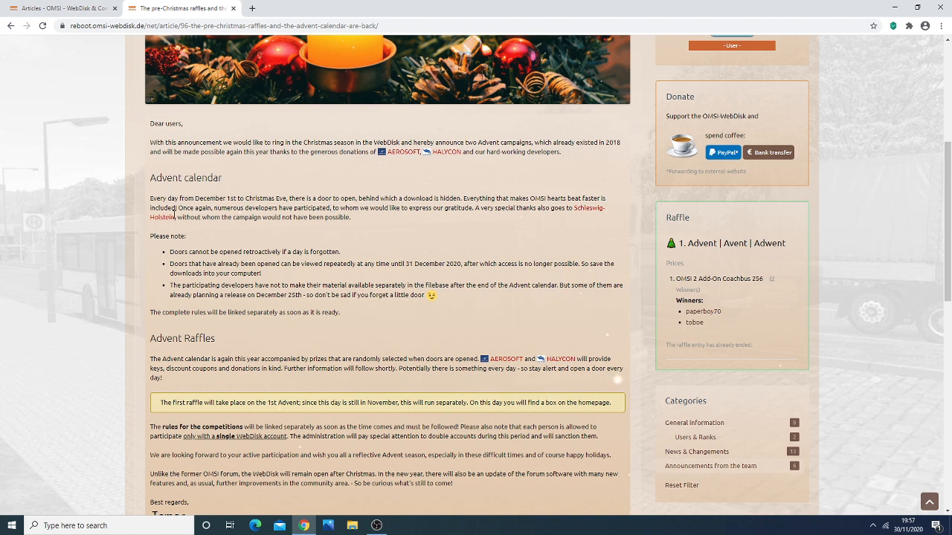
scroll("down", 3)
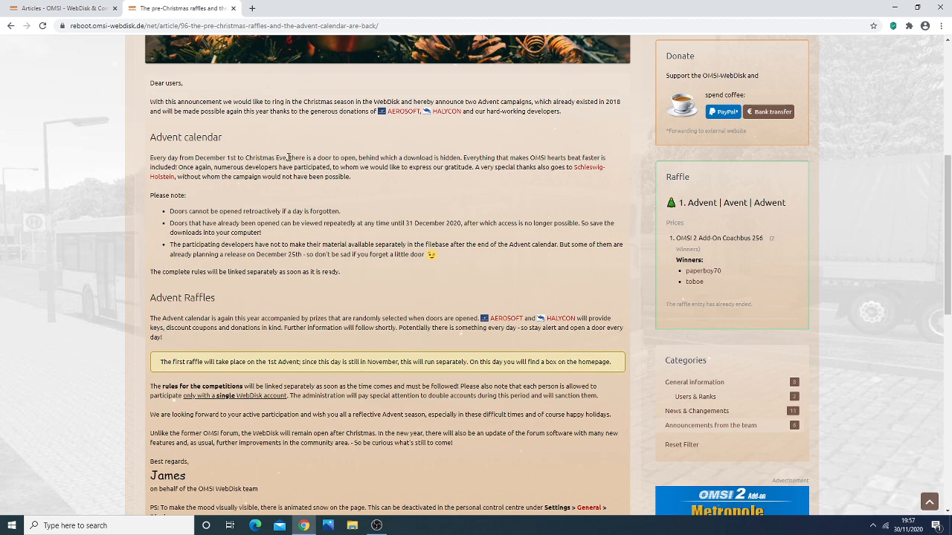
mouse_move(202, 241)
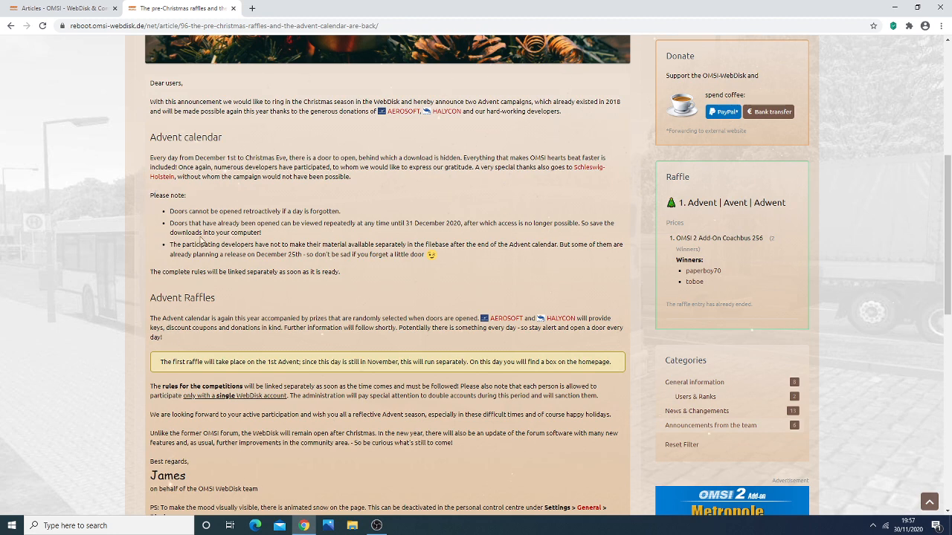
scroll("down", 3)
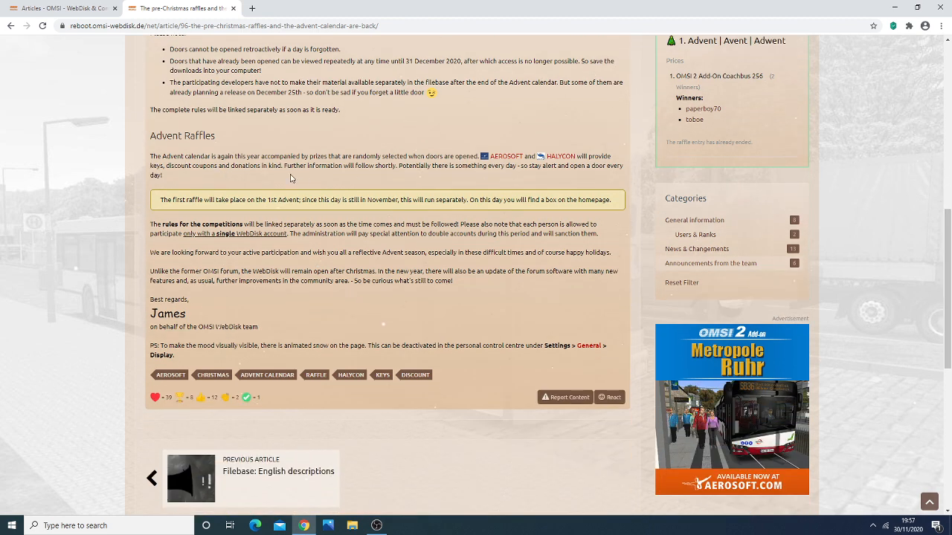
mouse_move(437, 163)
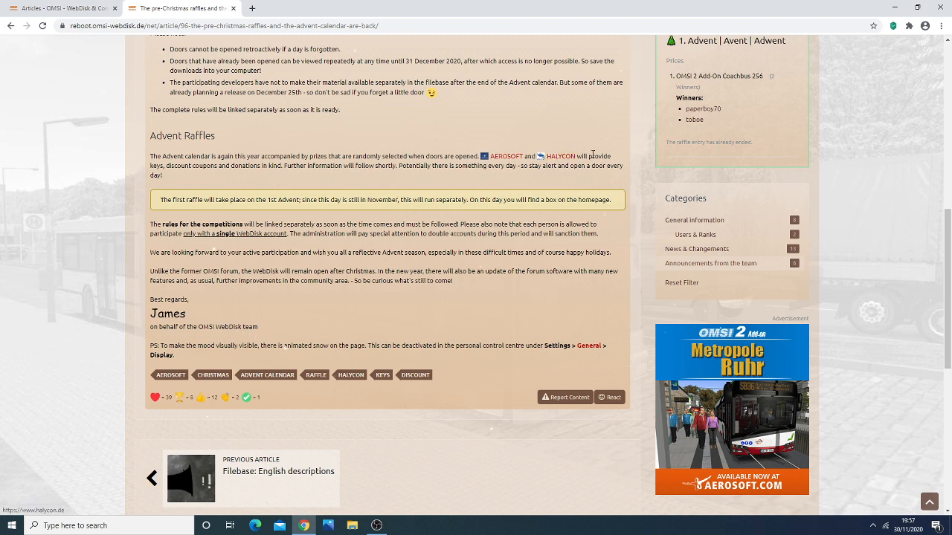
mouse_move(208, 177)
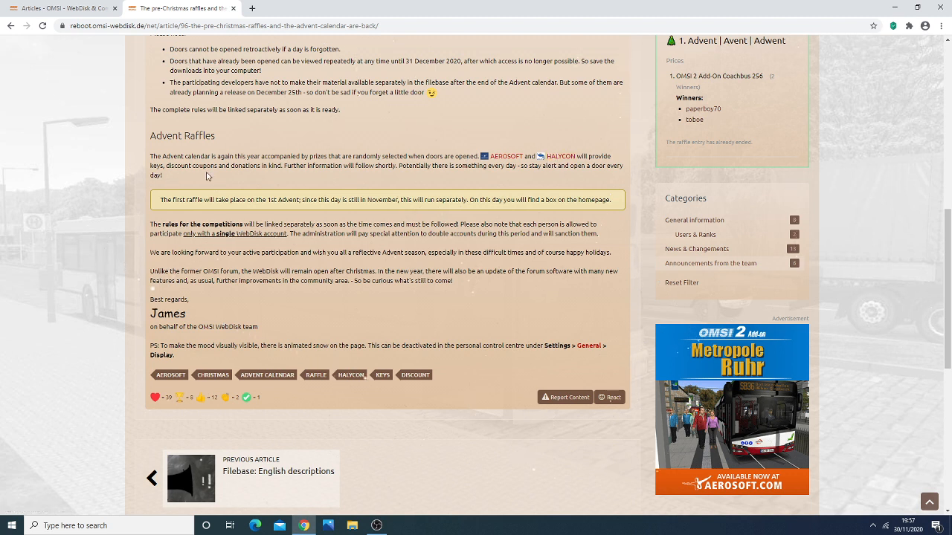
mouse_move(301, 176)
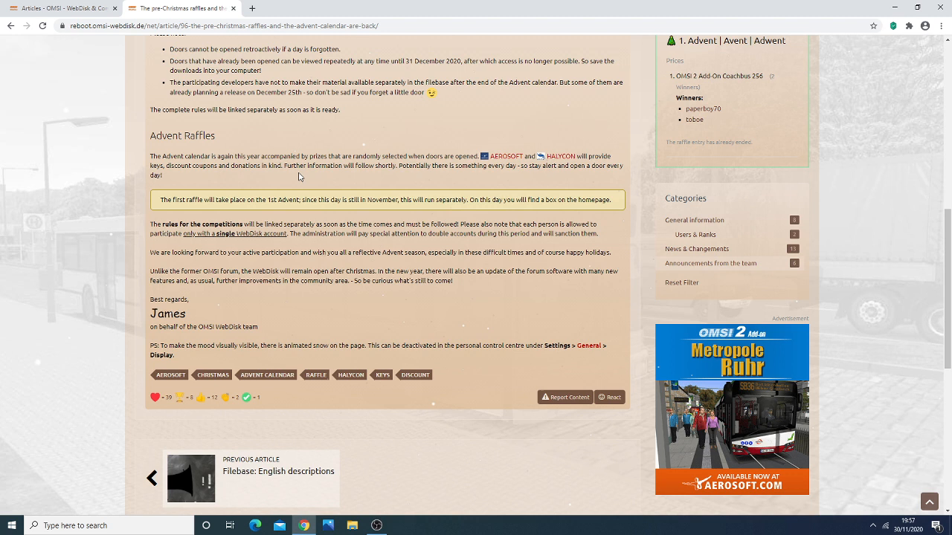
mouse_move(380, 148)
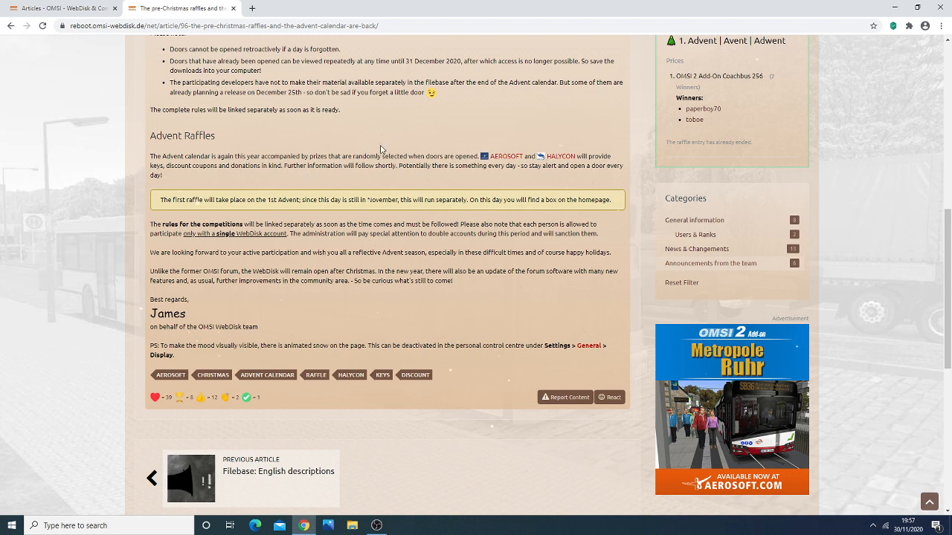
mouse_move(398, 178)
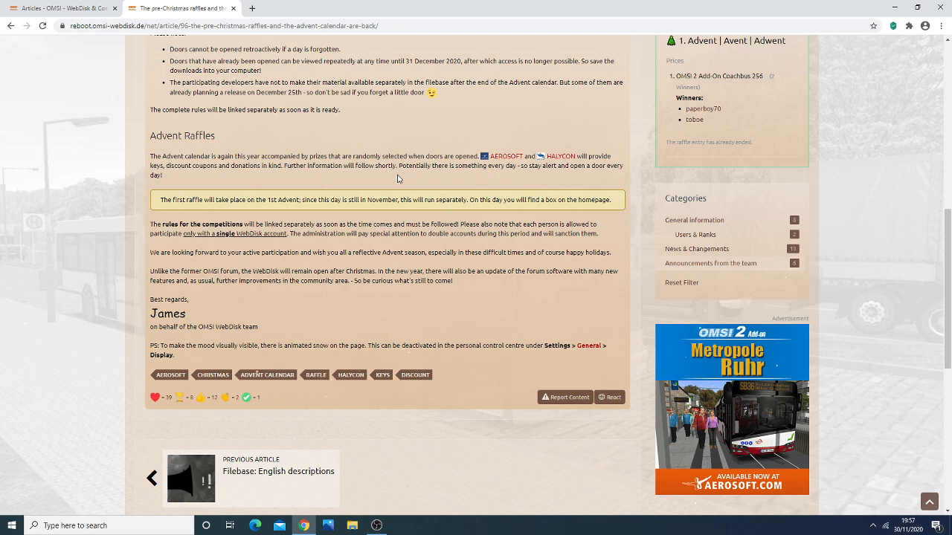
mouse_move(554, 220)
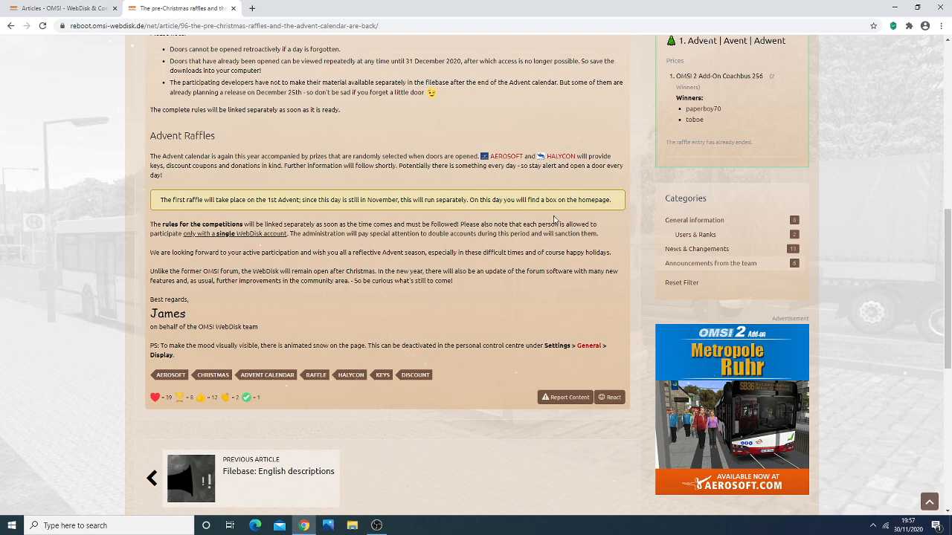
scroll("down", 3)
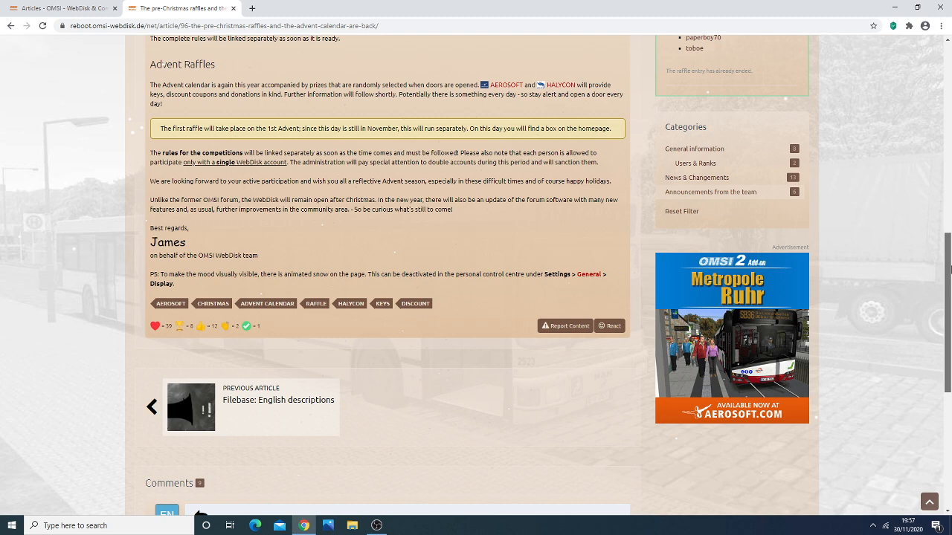
scroll("down", 3)
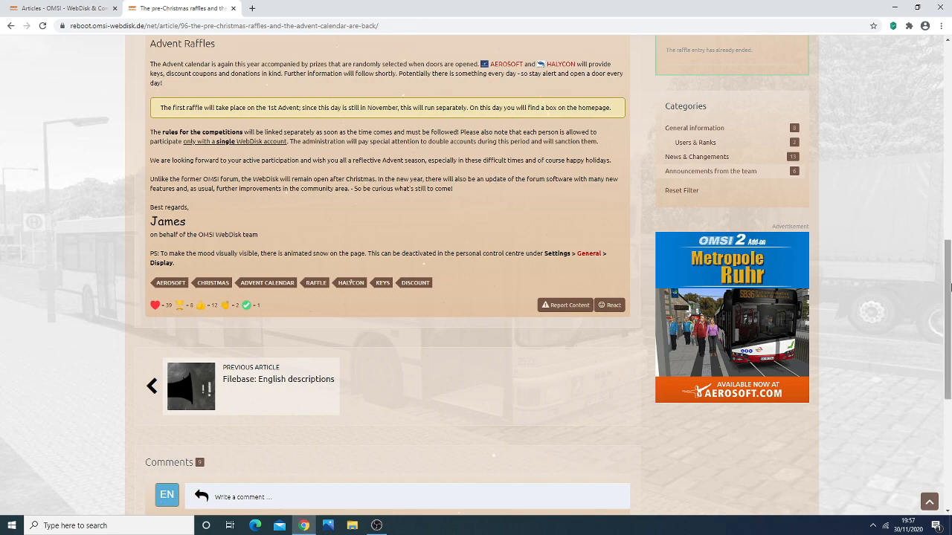
scroll("down", 3)
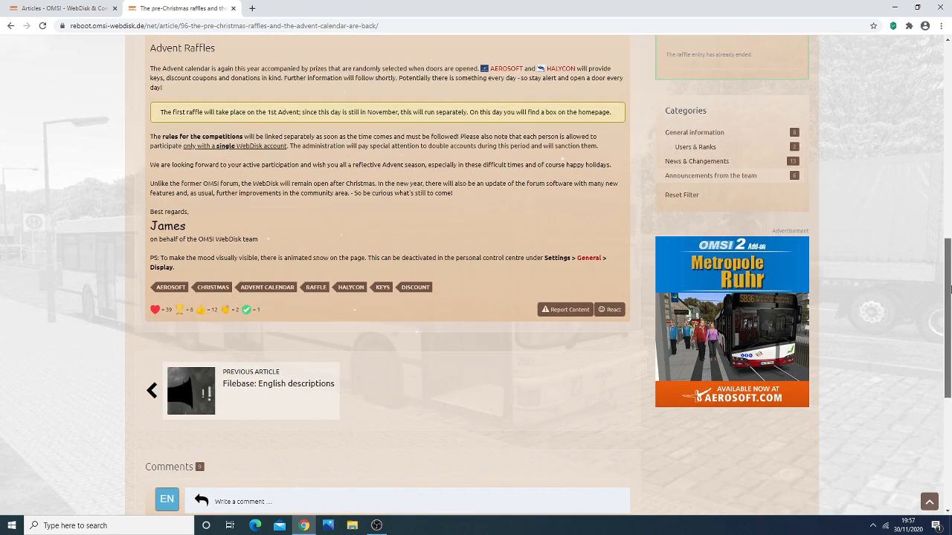
scroll("up", 3)
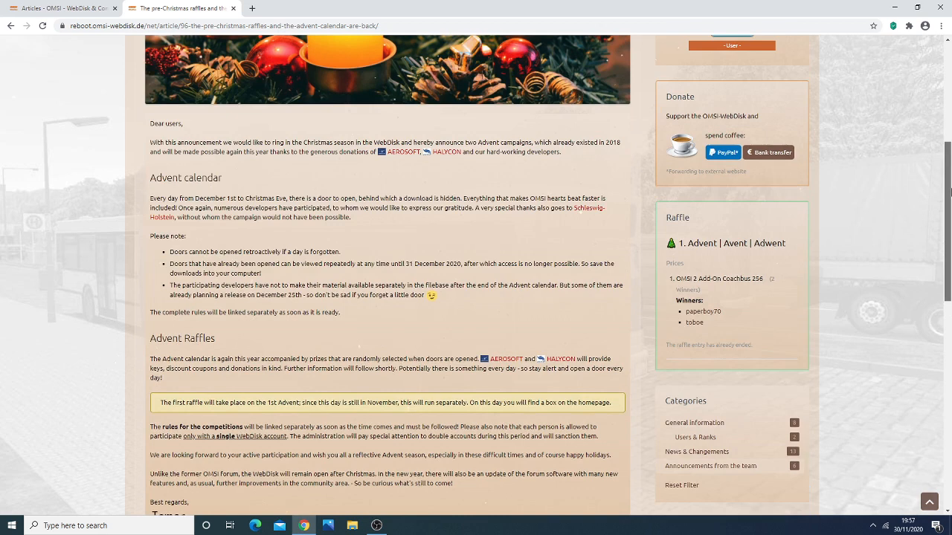
scroll("up", 3)
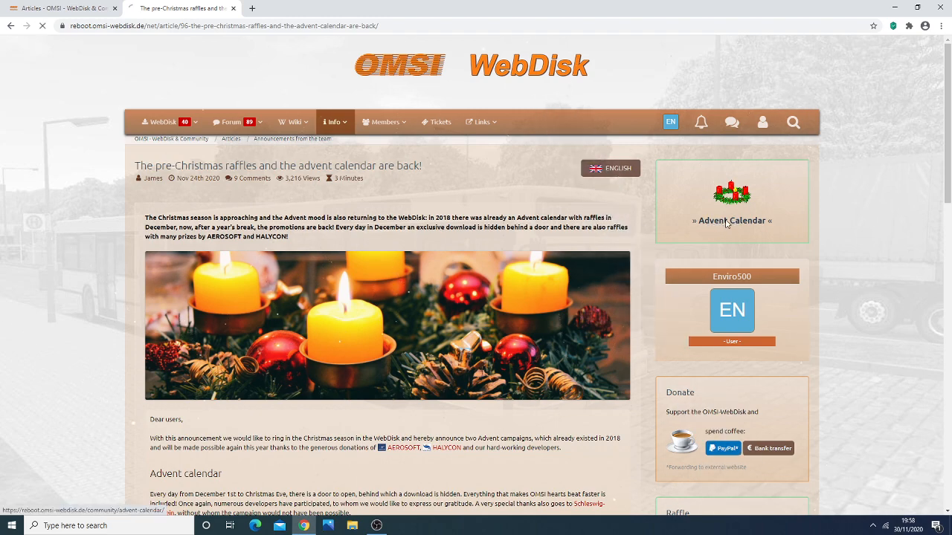
Show the 24-door Advent Calendar grid and try door 2, scrolling through the page
left_click(731, 220)
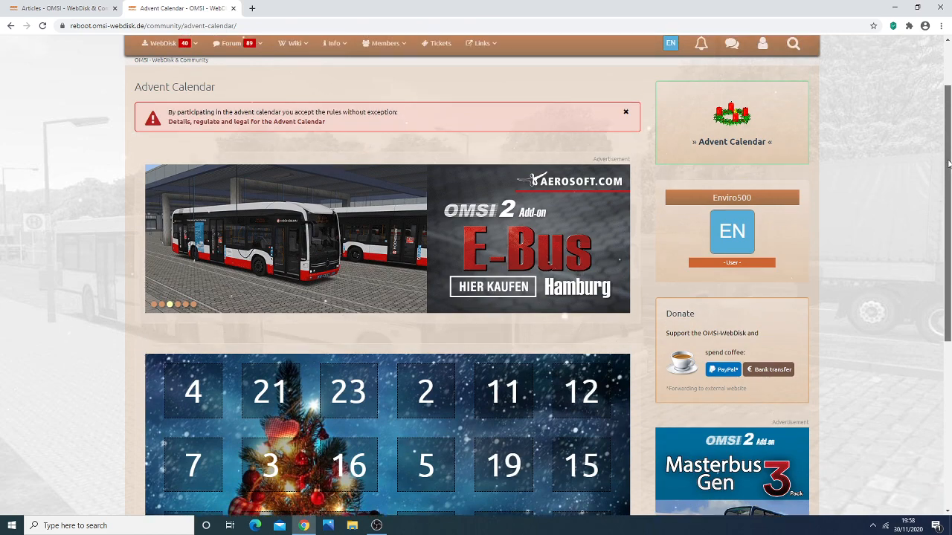
scroll("down", 3)
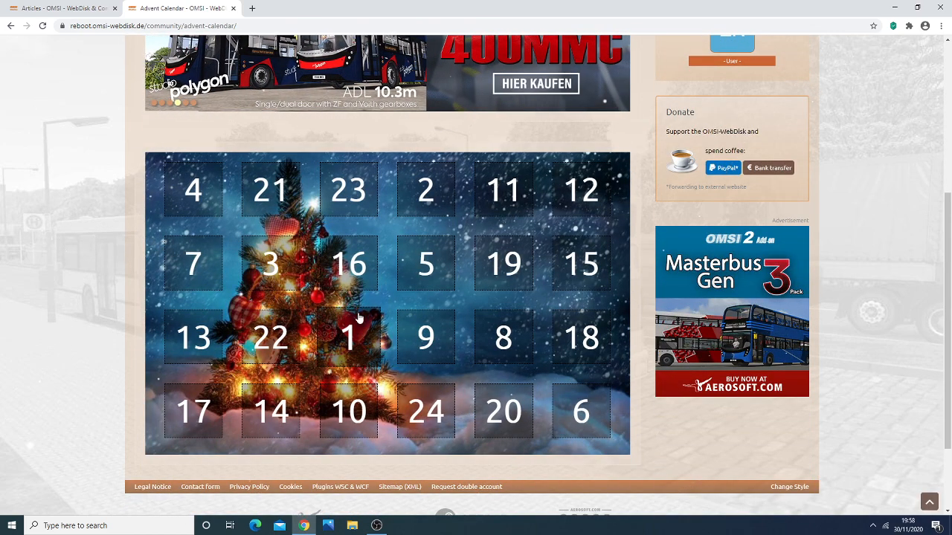
mouse_move(193, 189)
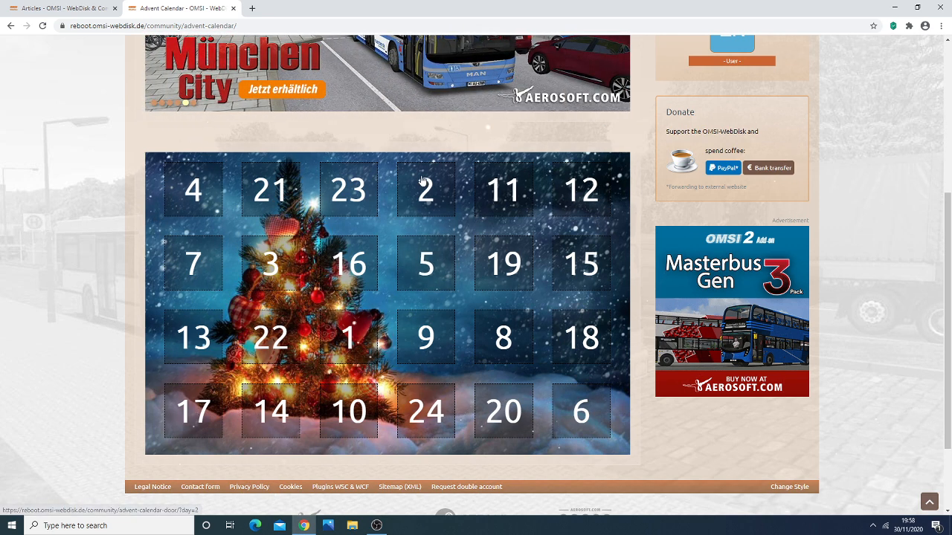
left_click(193, 189)
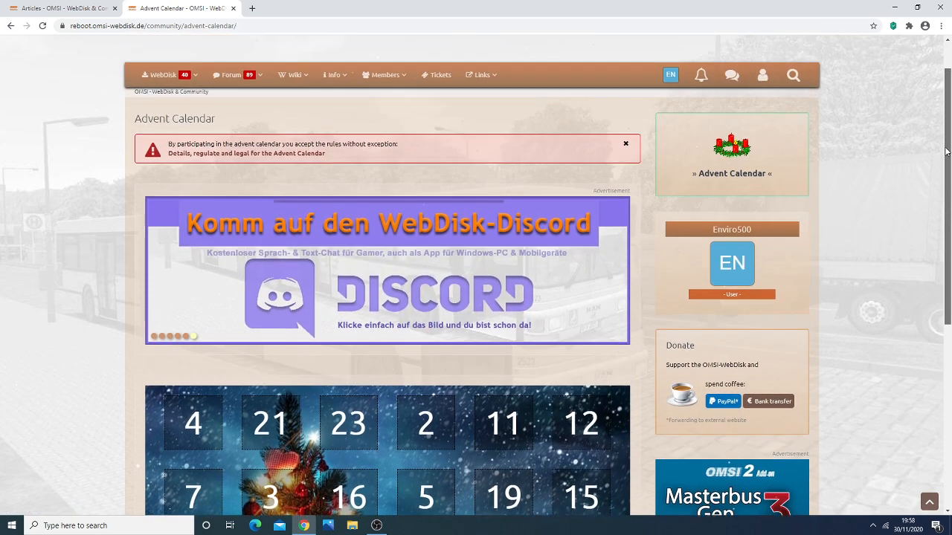
scroll("down", 3)
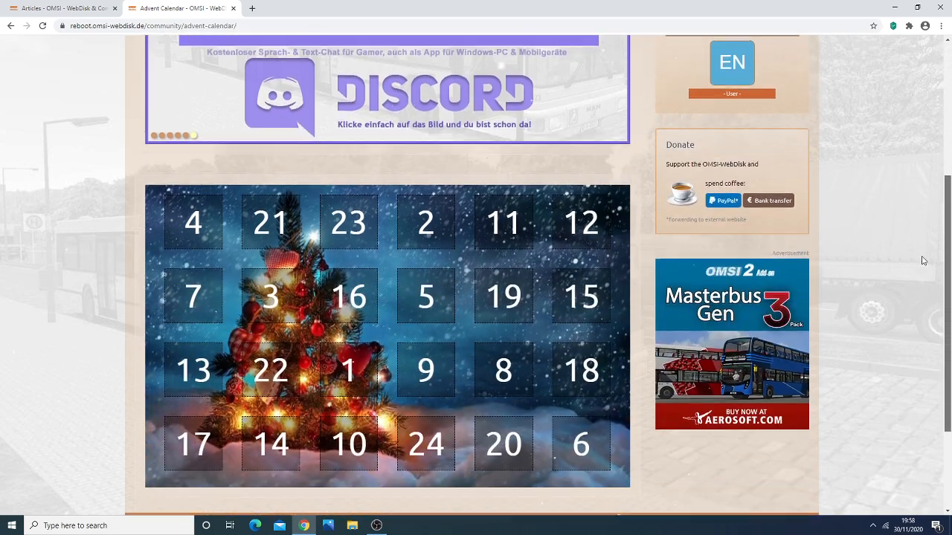
scroll("down", 3)
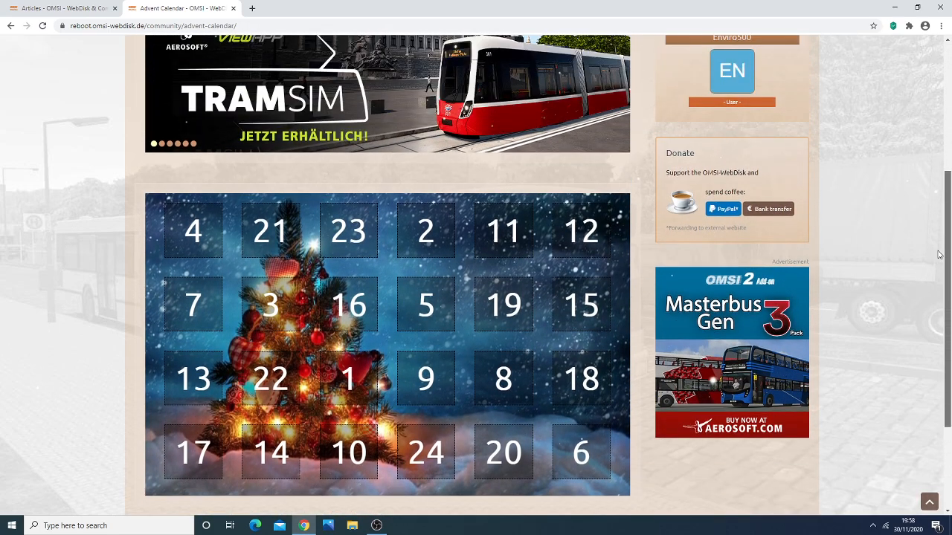
scroll("down", 3)
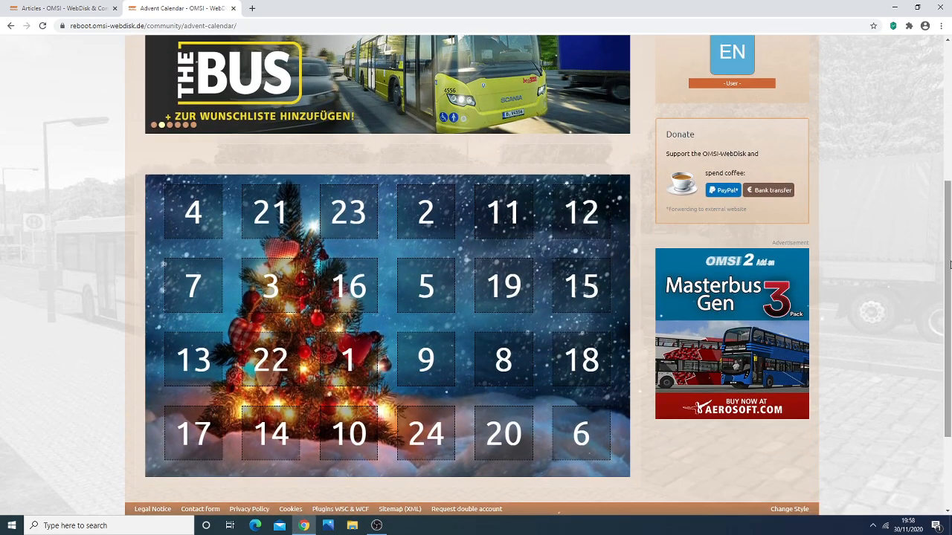
scroll("down", 3)
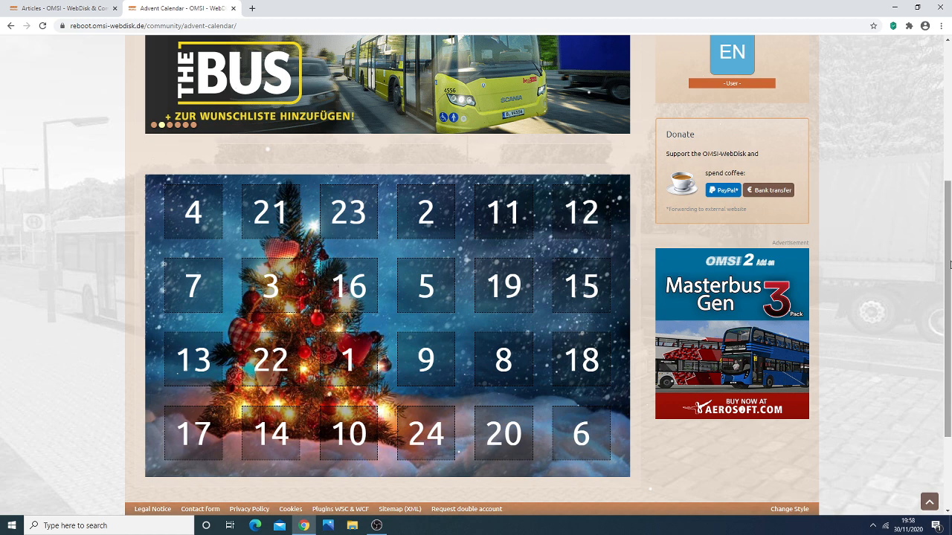